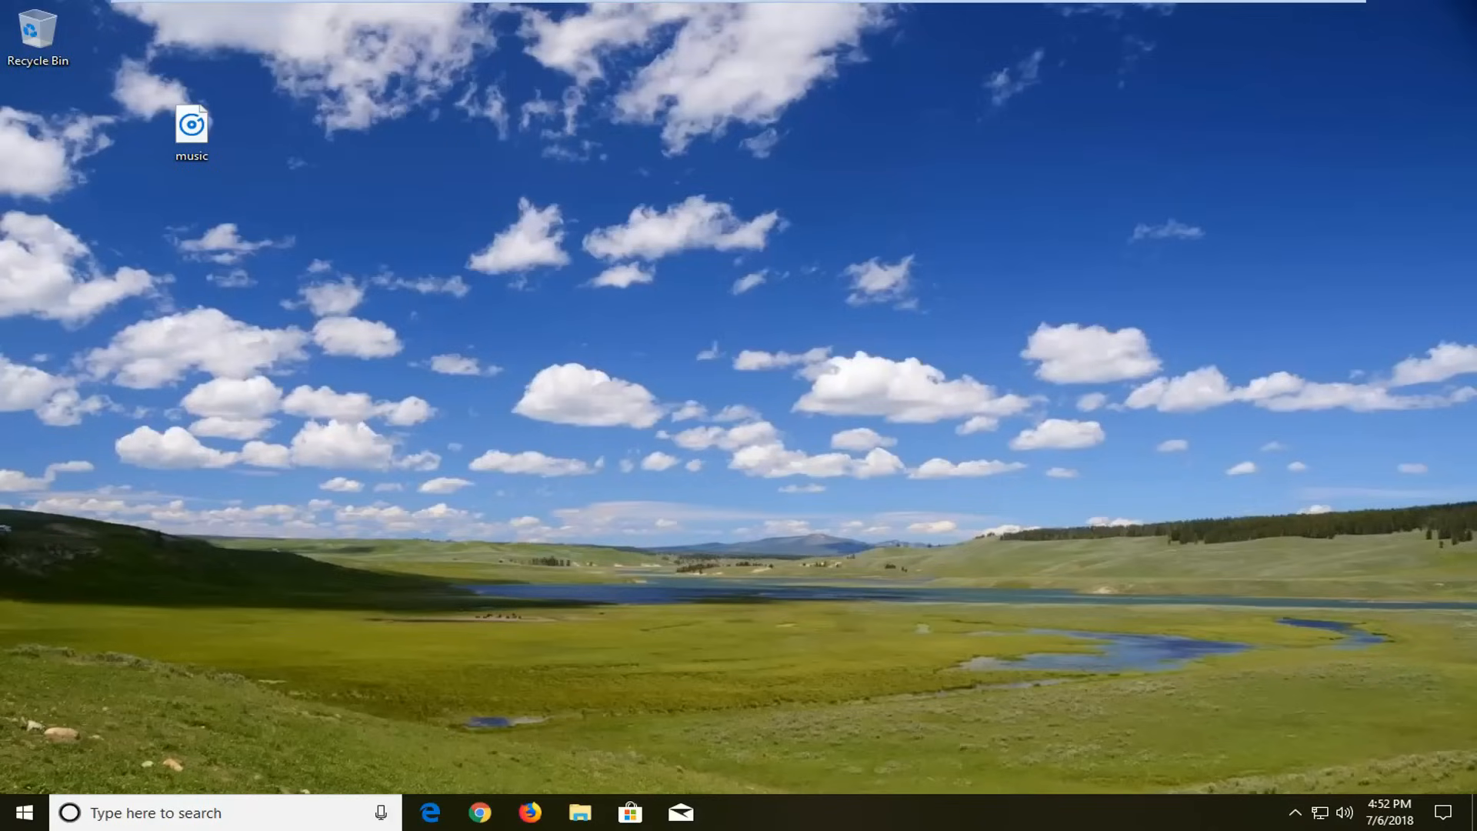
{"action": "mouse_move", "coordinate": [400, 620]}
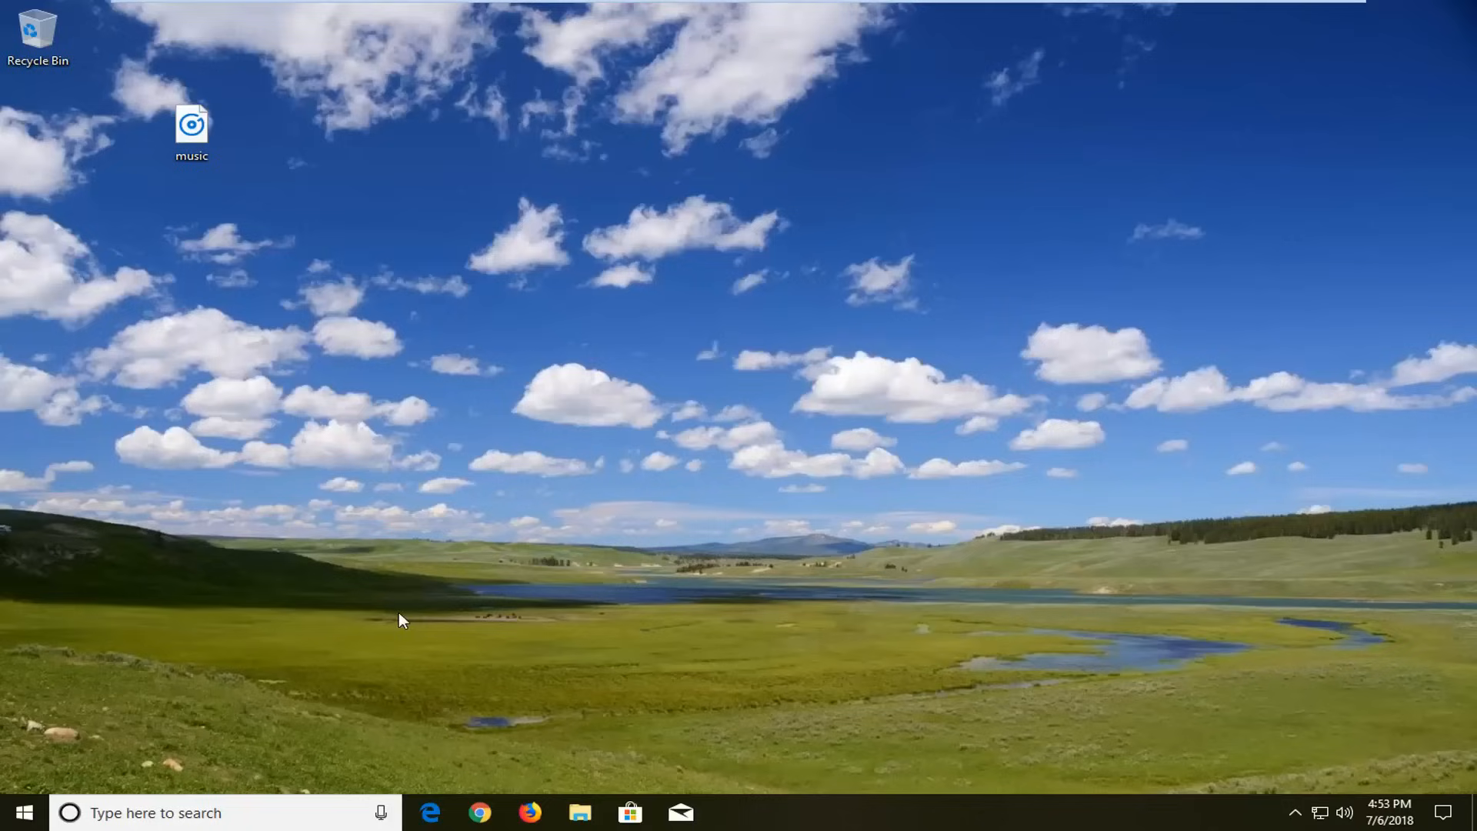
{"action": "mouse_move", "coordinate": [405, 617]}
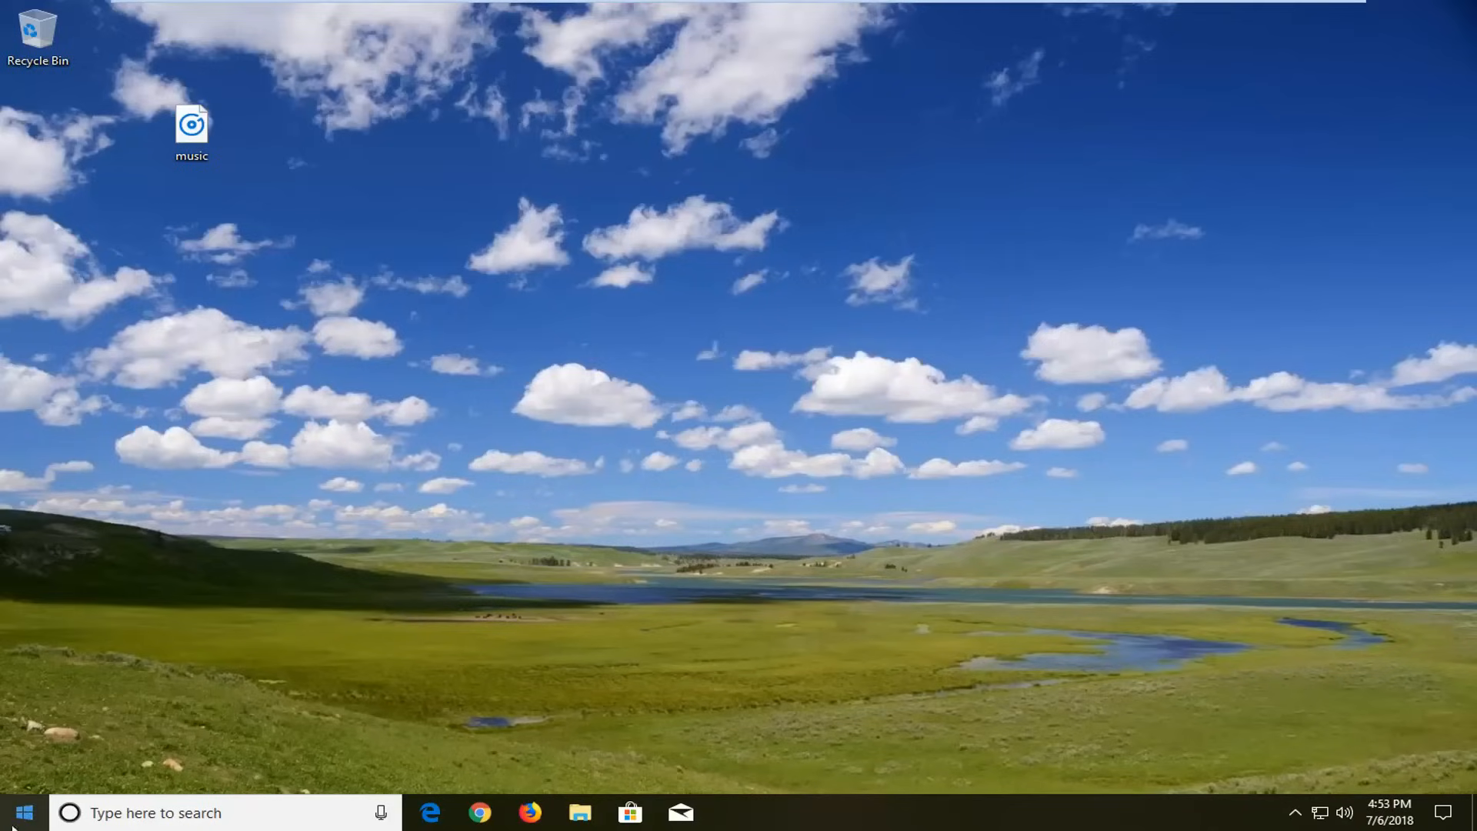
- Search Start for 'windows media player' and launch it from the results
{"action": "left_click", "coordinate": [13, 813]}
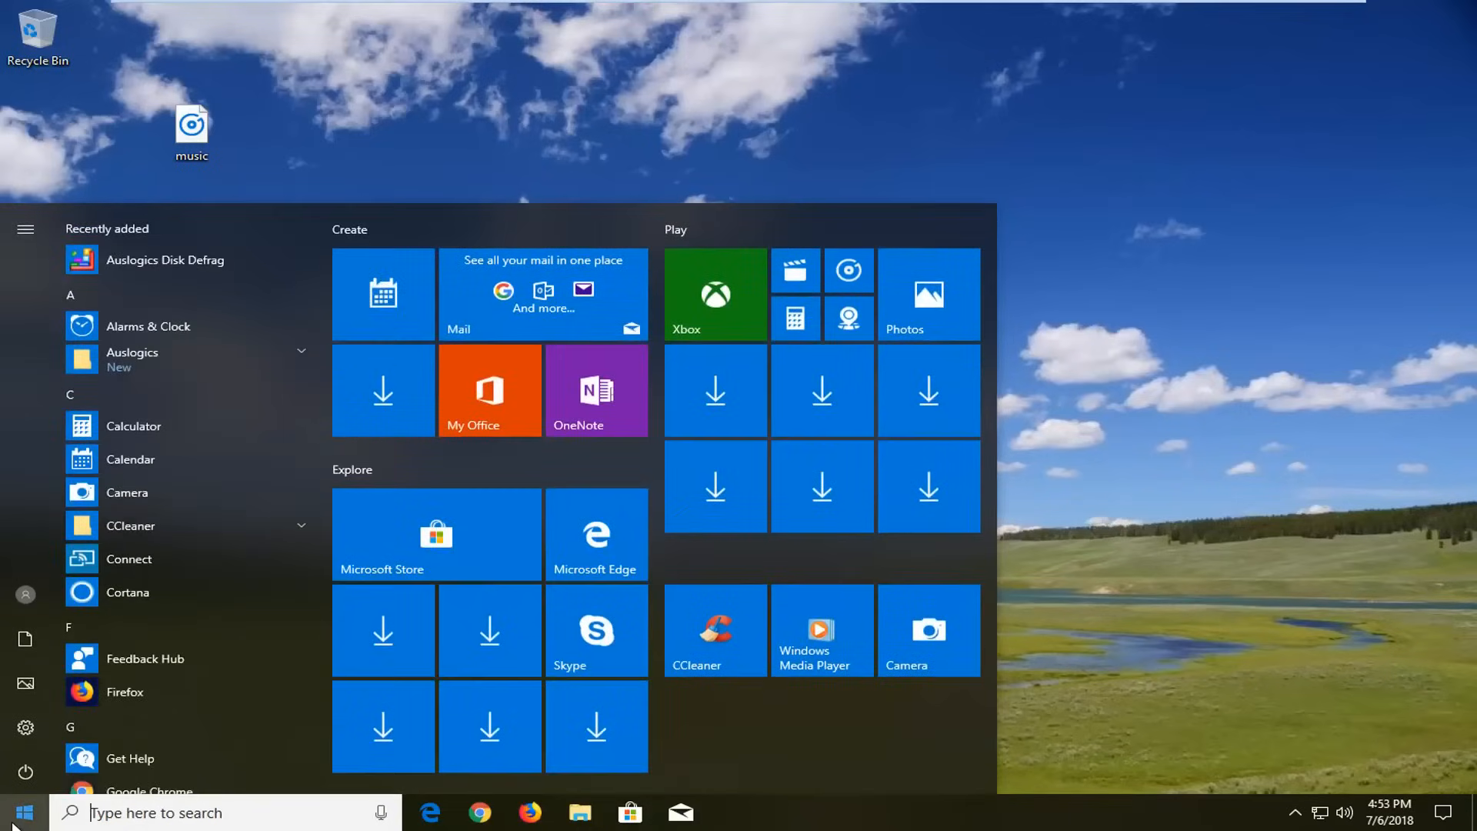
{"action": "type", "text": "w"}
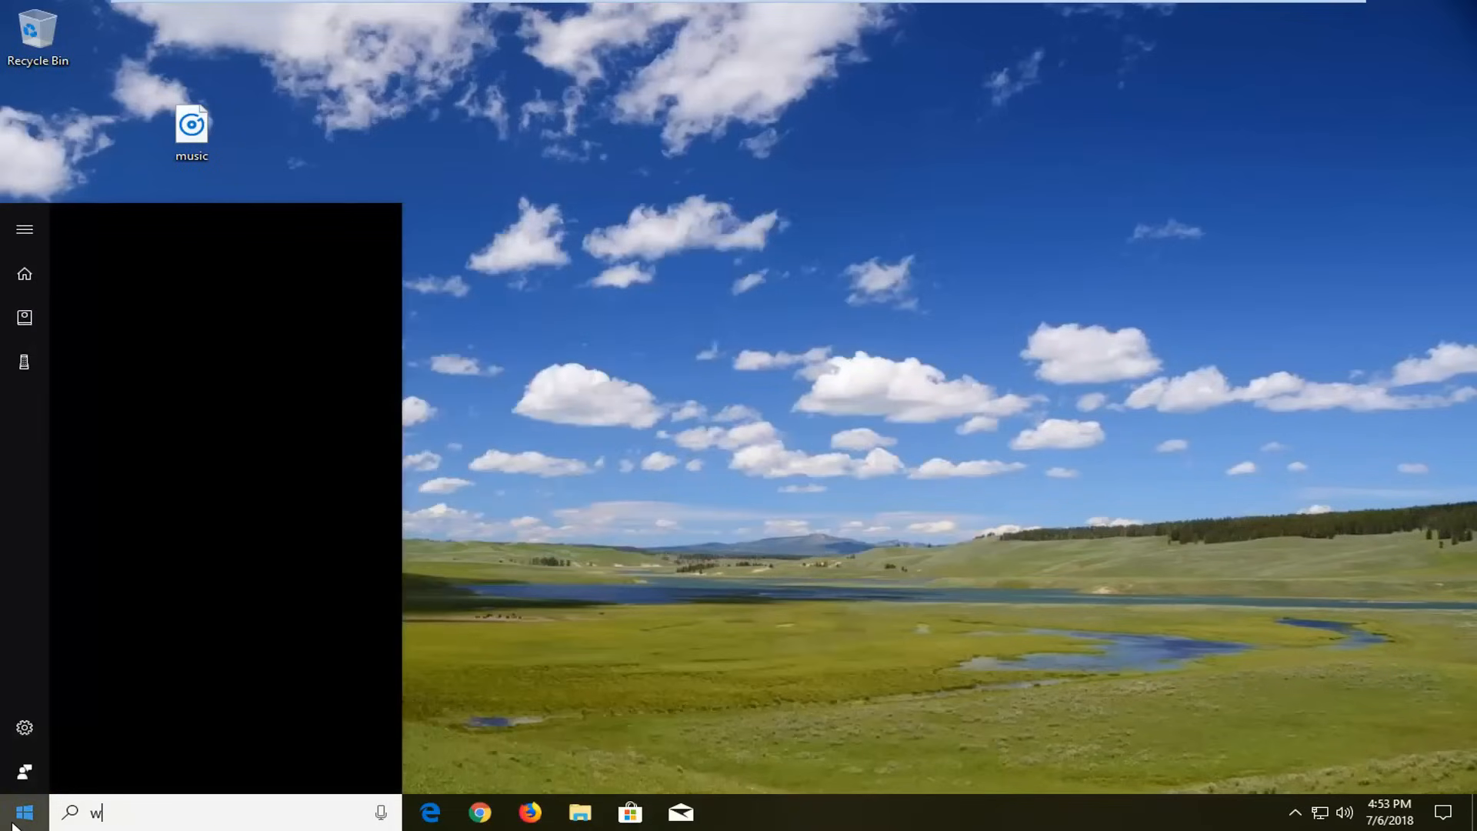
{"action": "type", "text": "indows media player"}
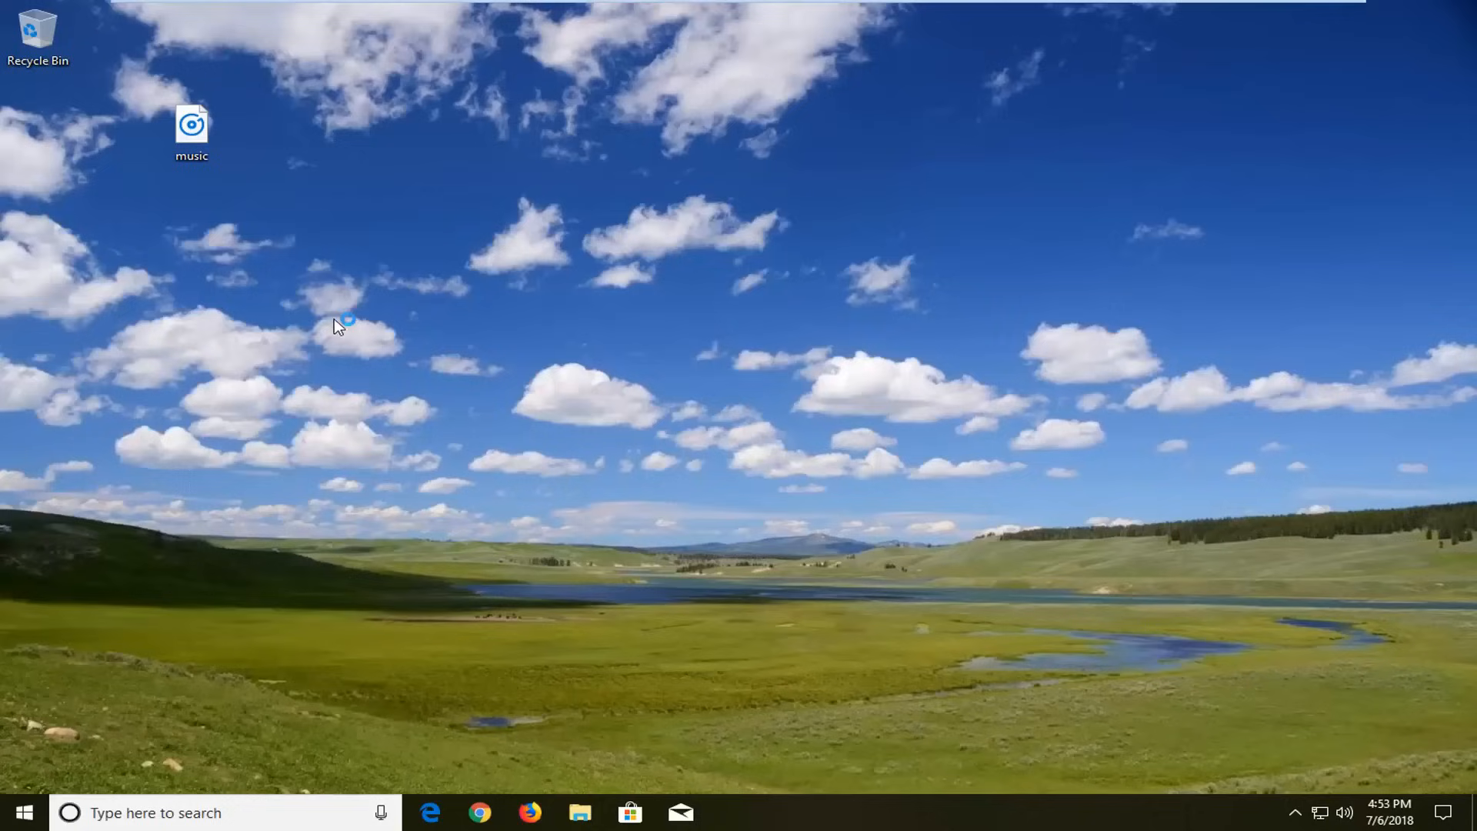
{"action": "double_click", "coordinate": [191, 124]}
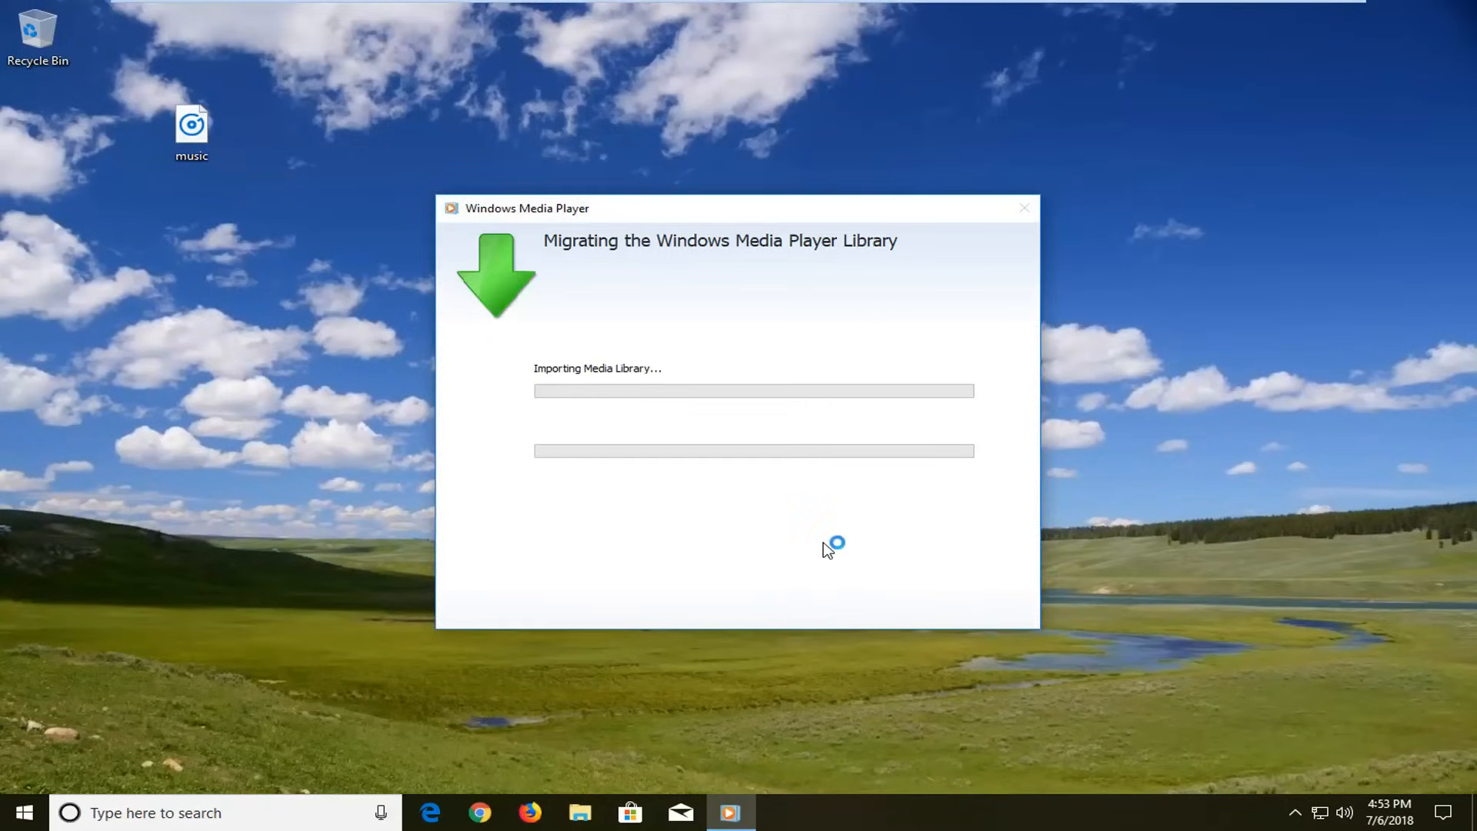
- Dismiss the migration notice and relaunch Windows Media Player to its Music library
{"action": "left_click", "coordinate": [1023, 208]}
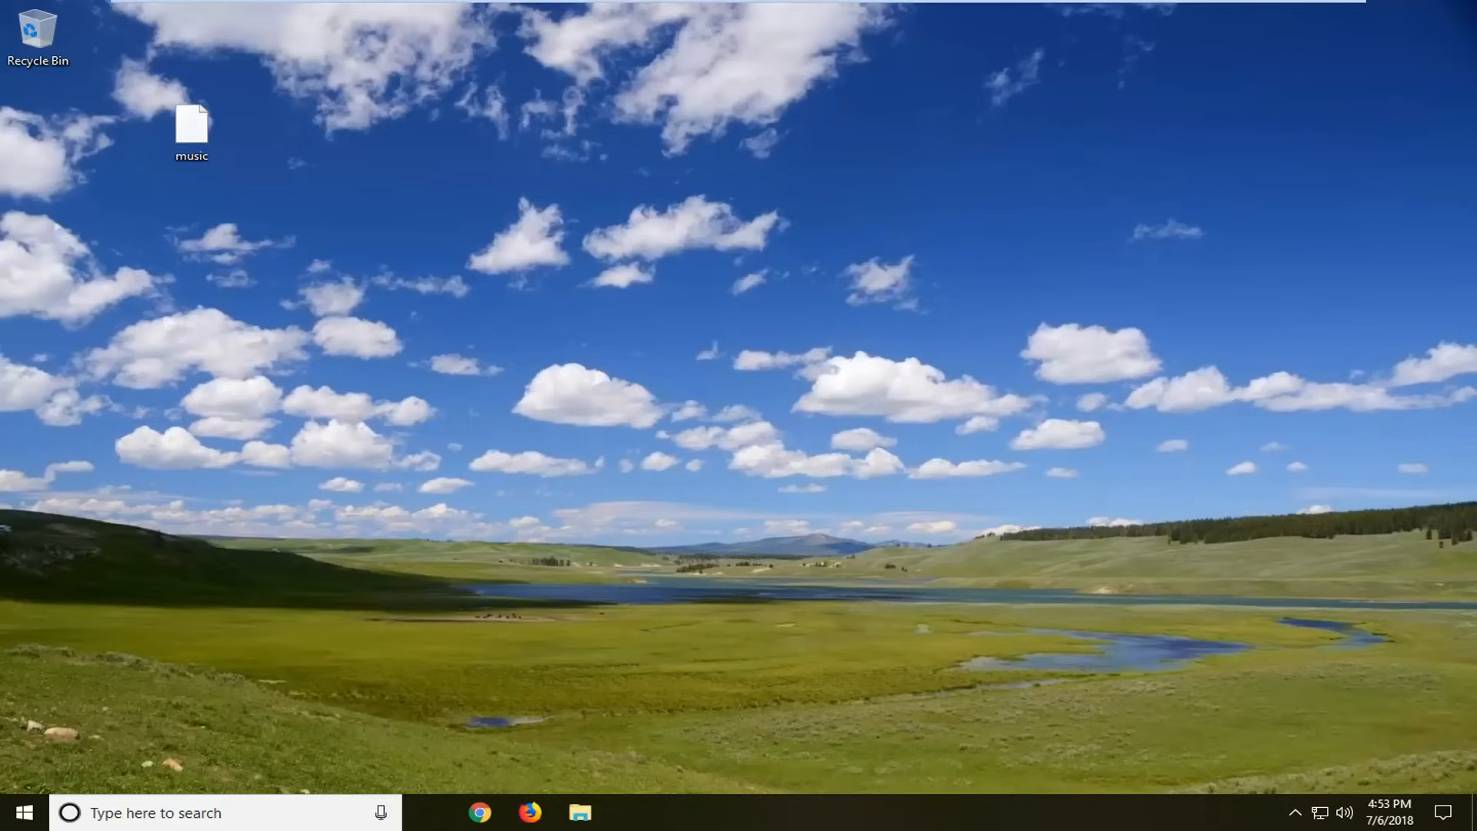
{"action": "double_click", "coordinate": [190, 125]}
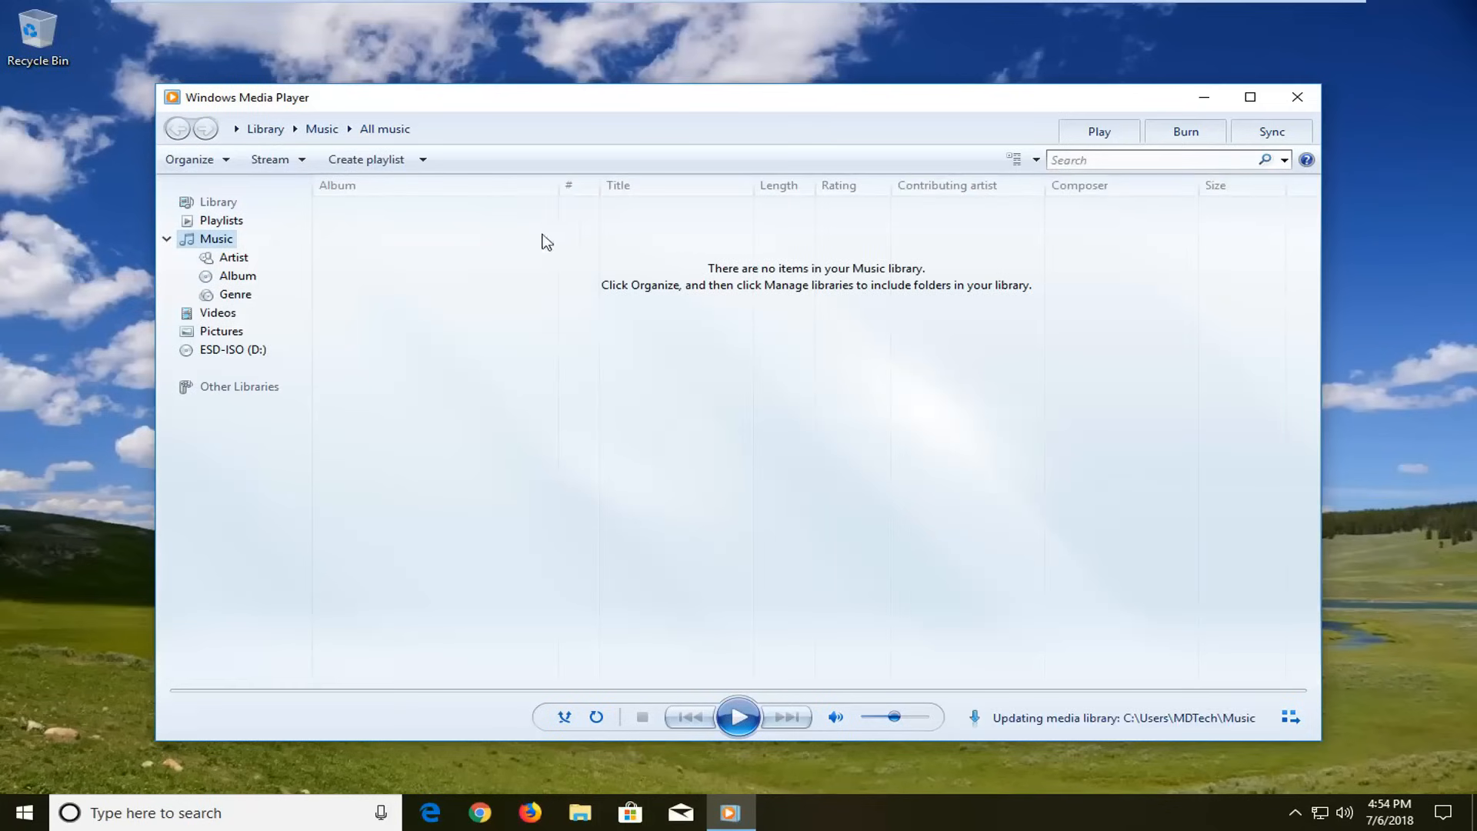
- Reach Music Library Locations via Organize > Manage libraries > Music
{"action": "left_click", "coordinate": [193, 159]}
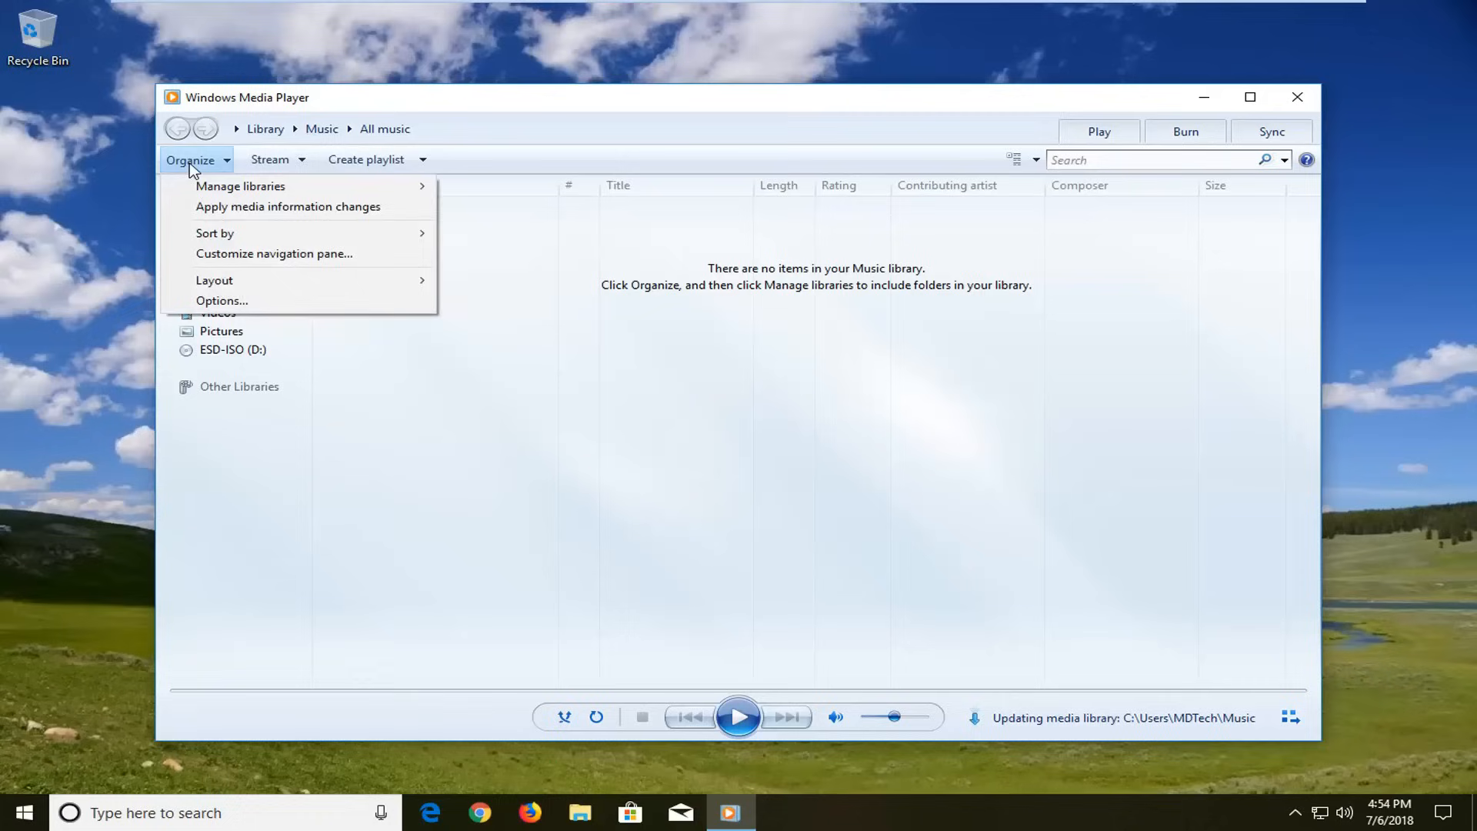
{"action": "mouse_move", "coordinate": [240, 185]}
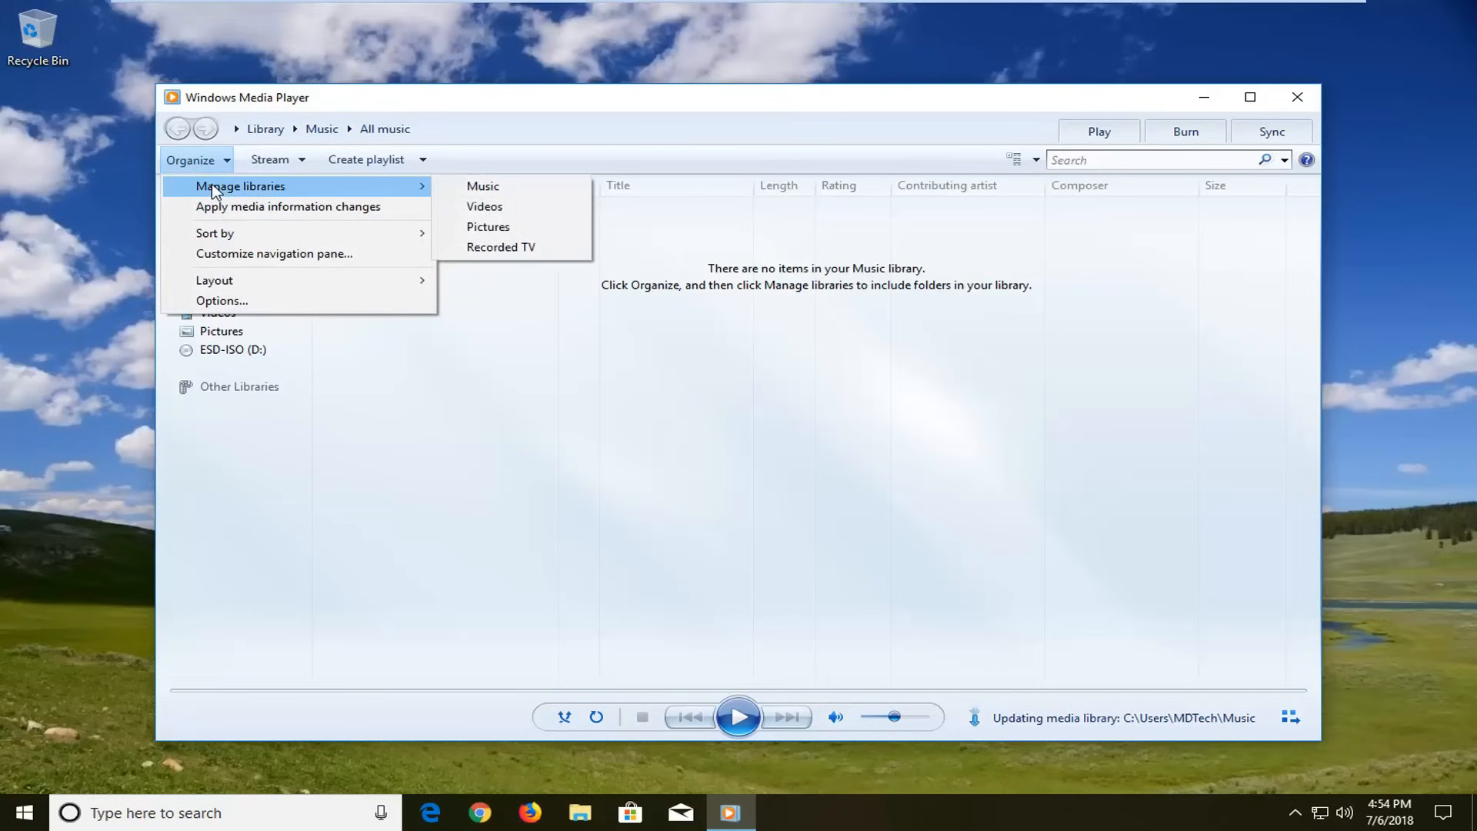
{"action": "mouse_move", "coordinate": [483, 185]}
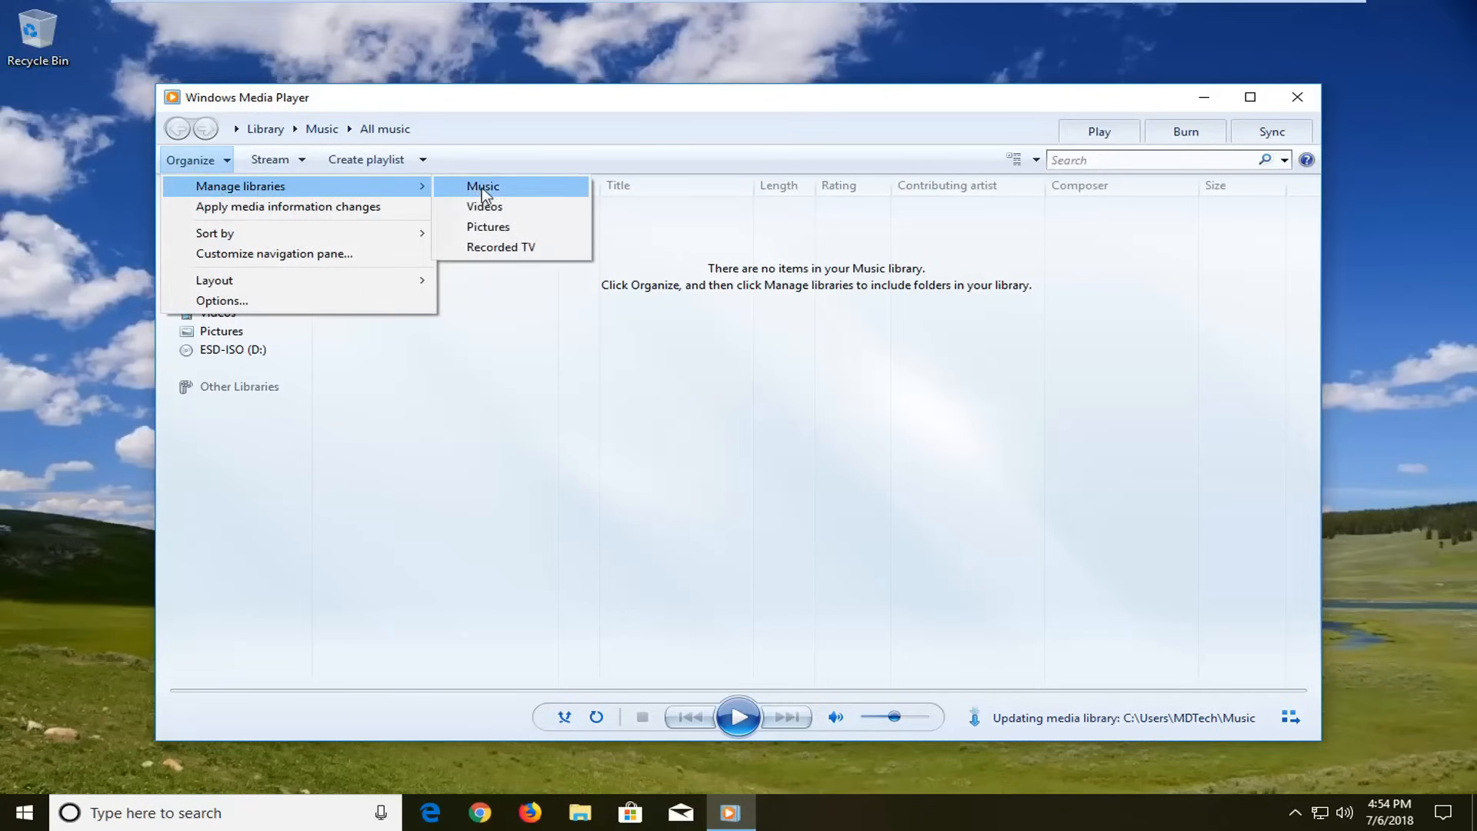
{"action": "left_click", "coordinate": [482, 185]}
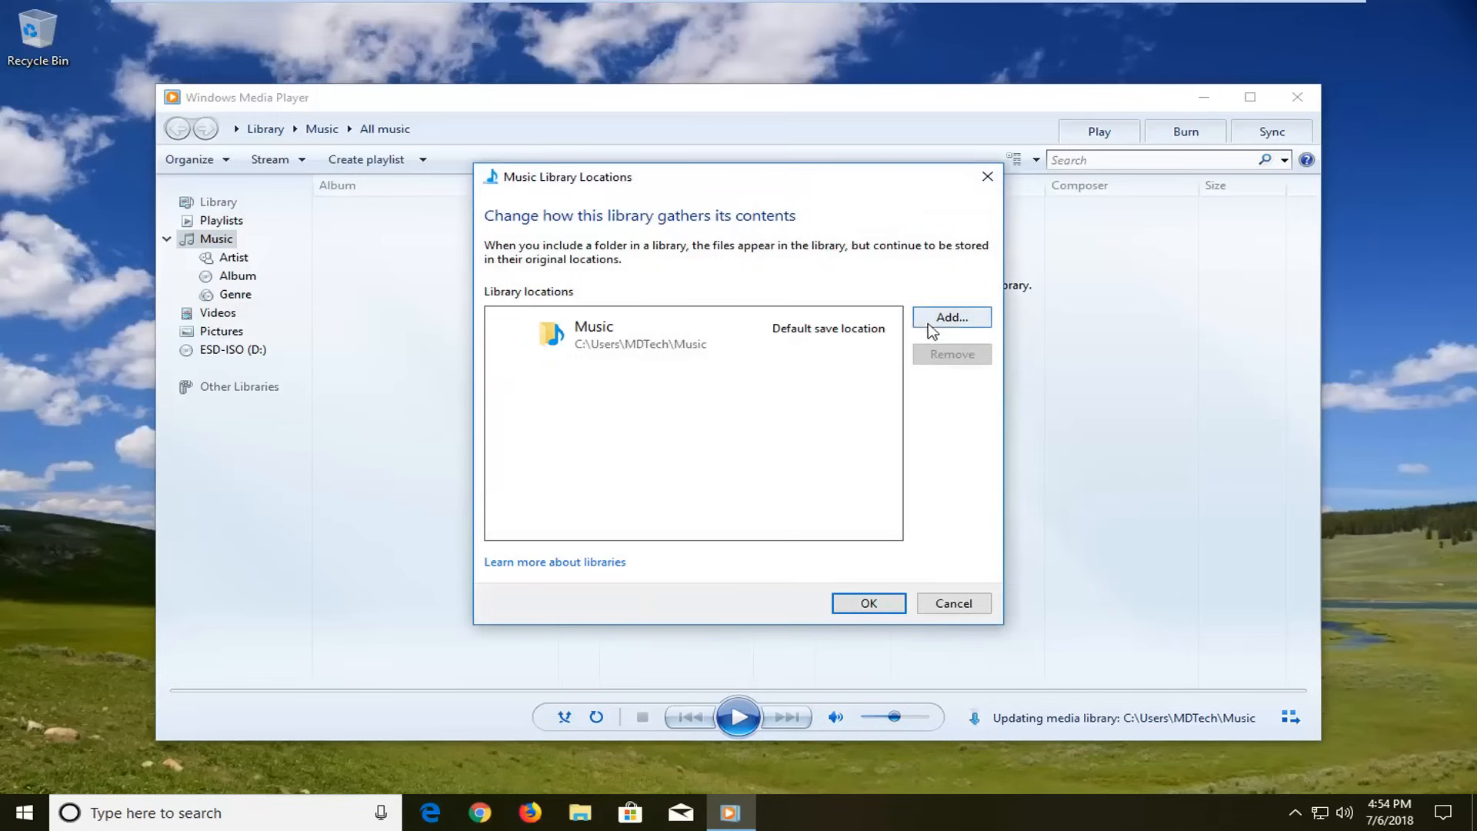
- Add the Desktop 'songs' folder as a Music library location
{"action": "left_click", "coordinate": [950, 317]}
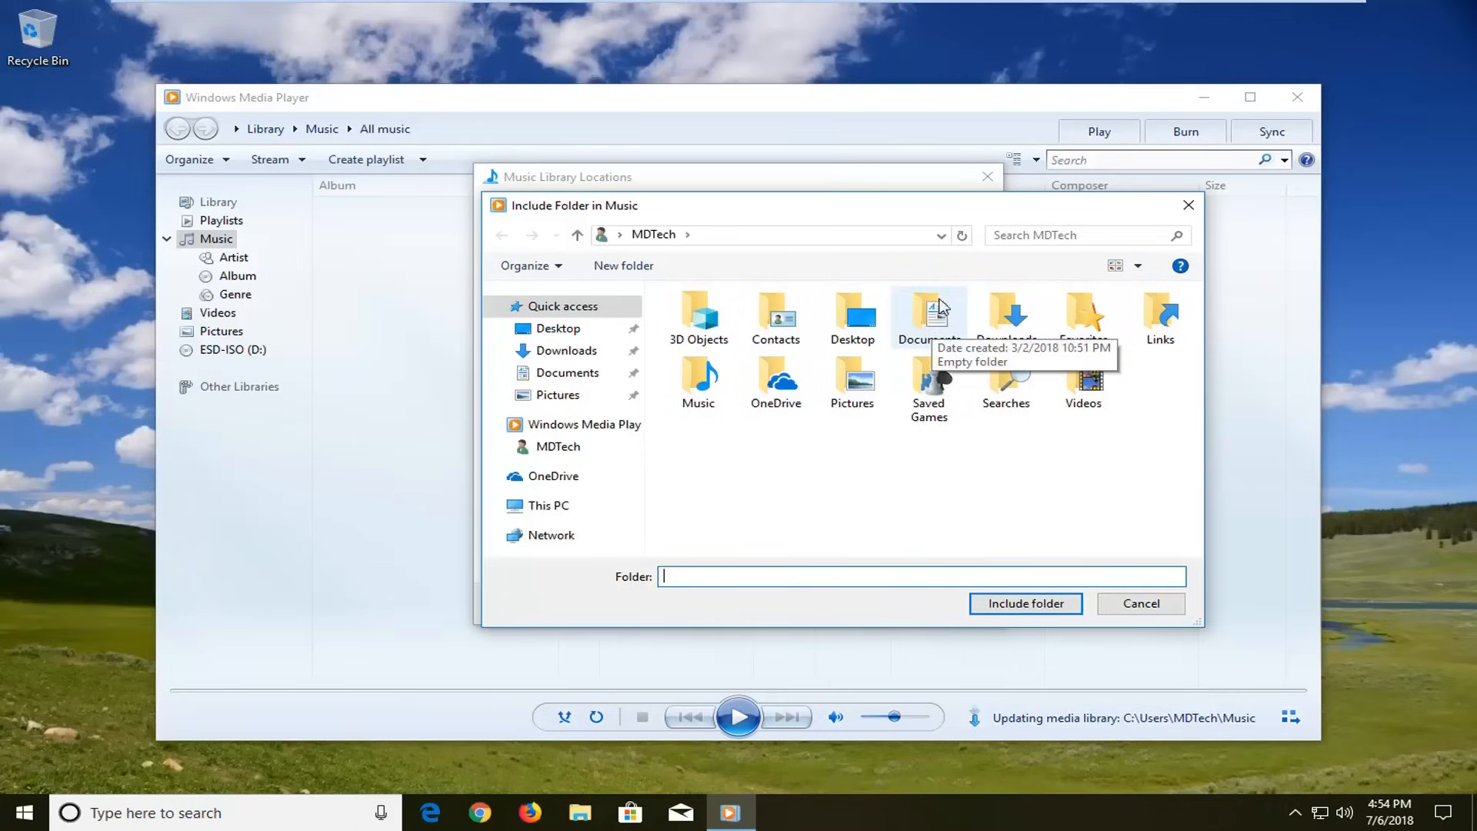
{"action": "mouse_move", "coordinate": [944, 290]}
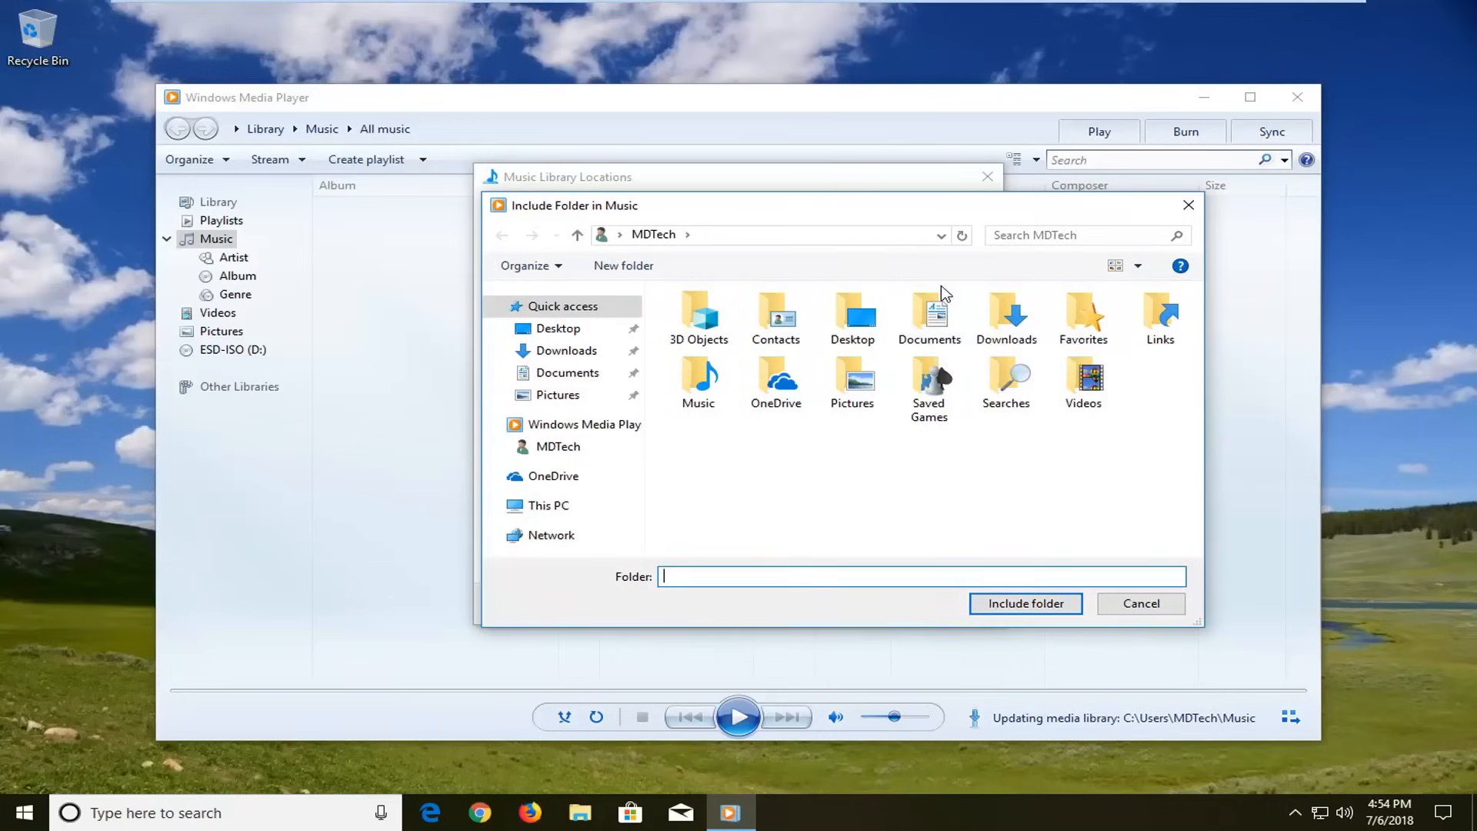
{"action": "mouse_move", "coordinate": [928, 310]}
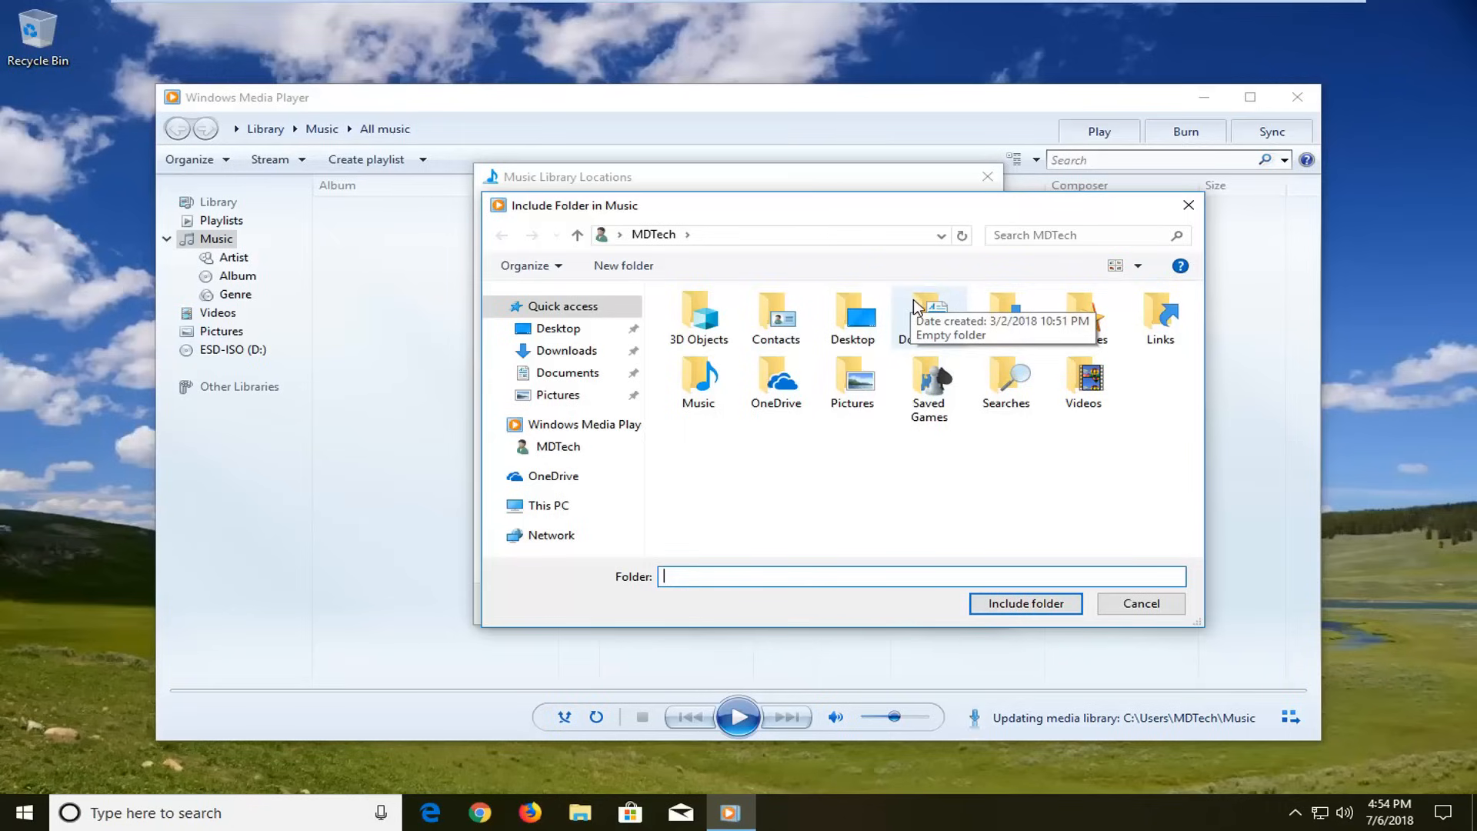
{"action": "mouse_move", "coordinate": [818, 339]}
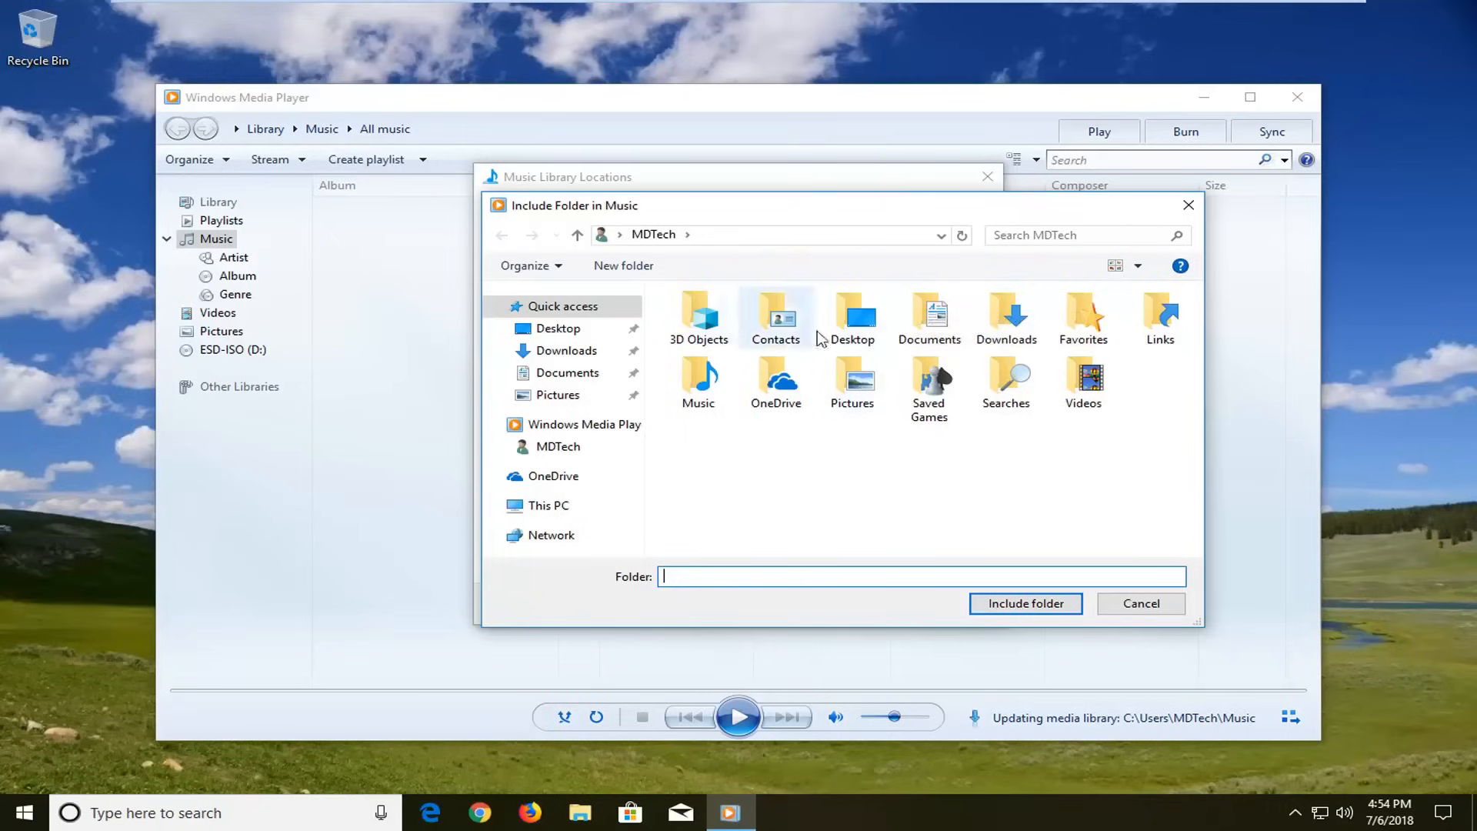
{"action": "double_click", "coordinate": [851, 315]}
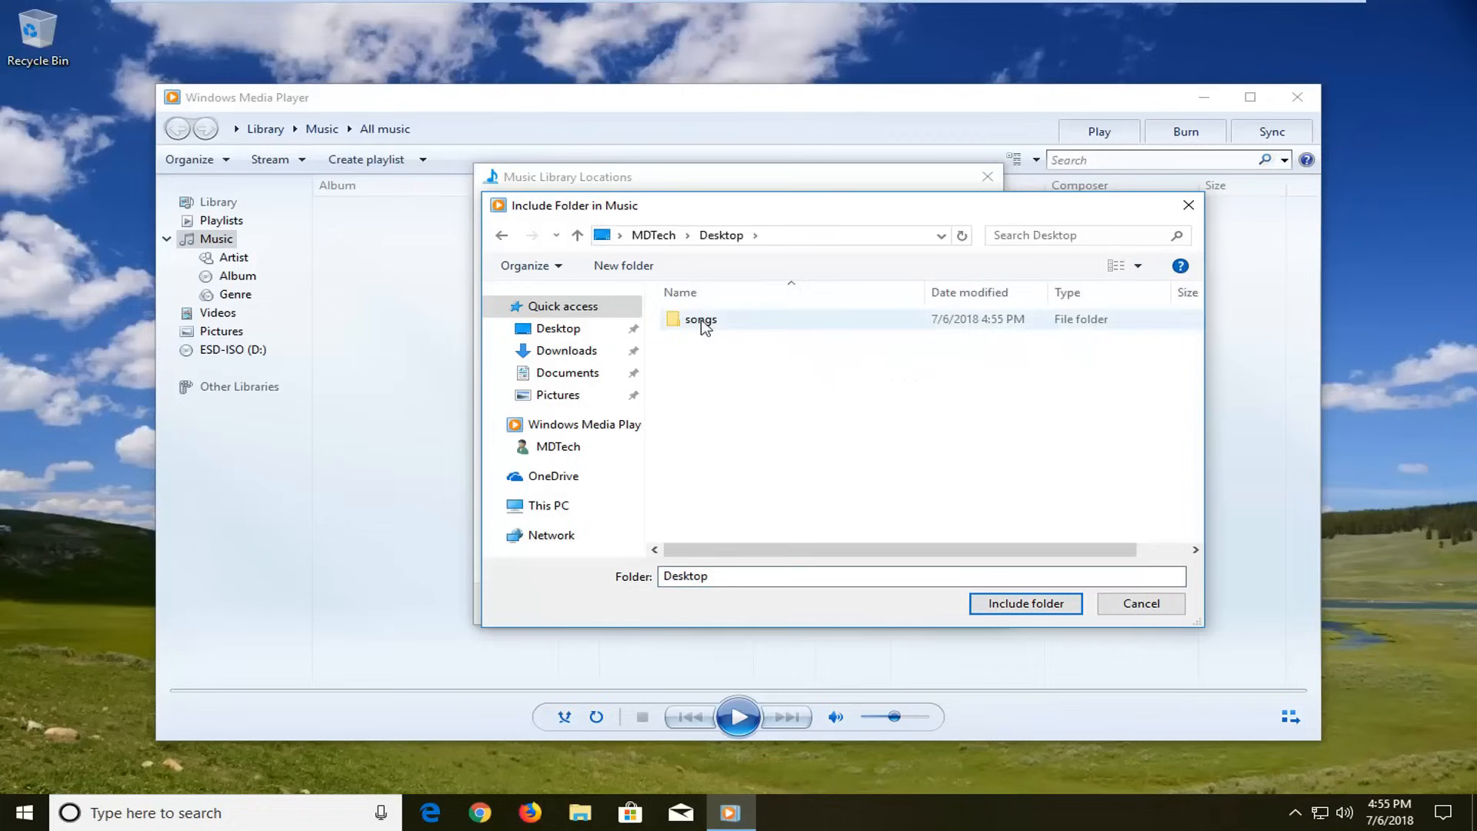
{"action": "double_click", "coordinate": [699, 319]}
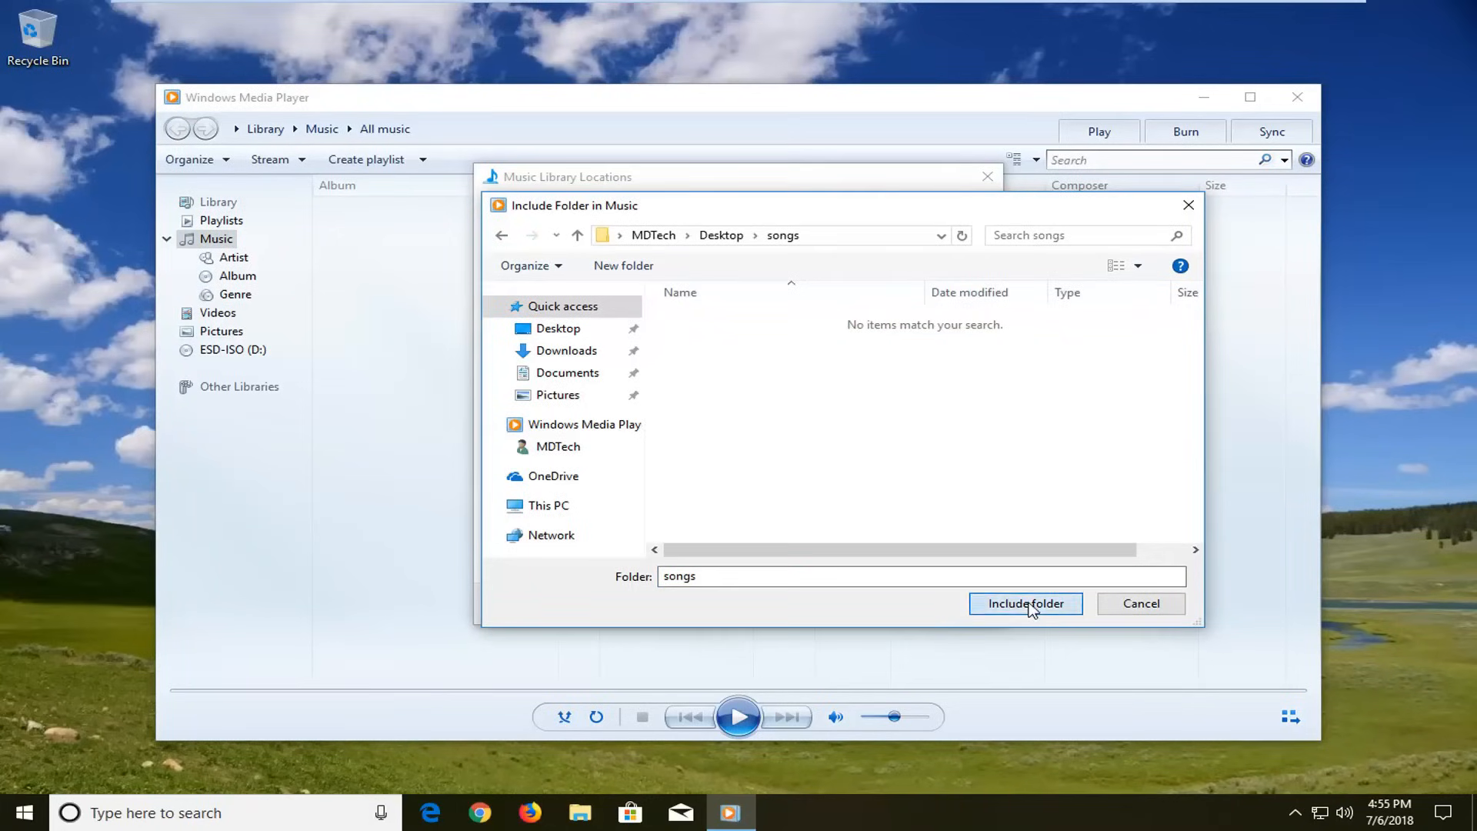
{"action": "left_click", "coordinate": [1024, 603]}
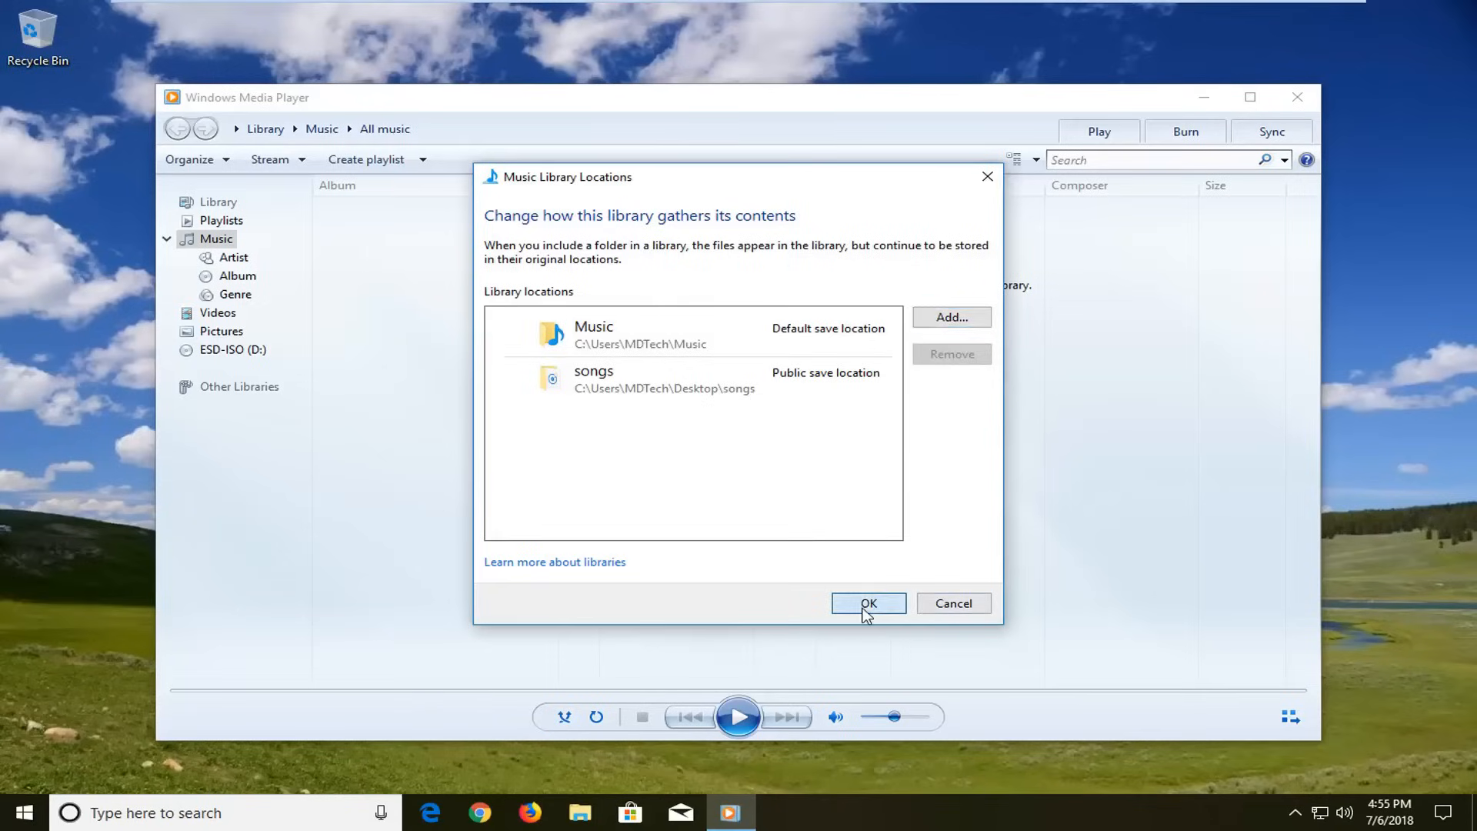
- Confirm the library locations, view the imported track 'music' (4:56), and close the player
{"action": "left_click", "coordinate": [867, 603]}
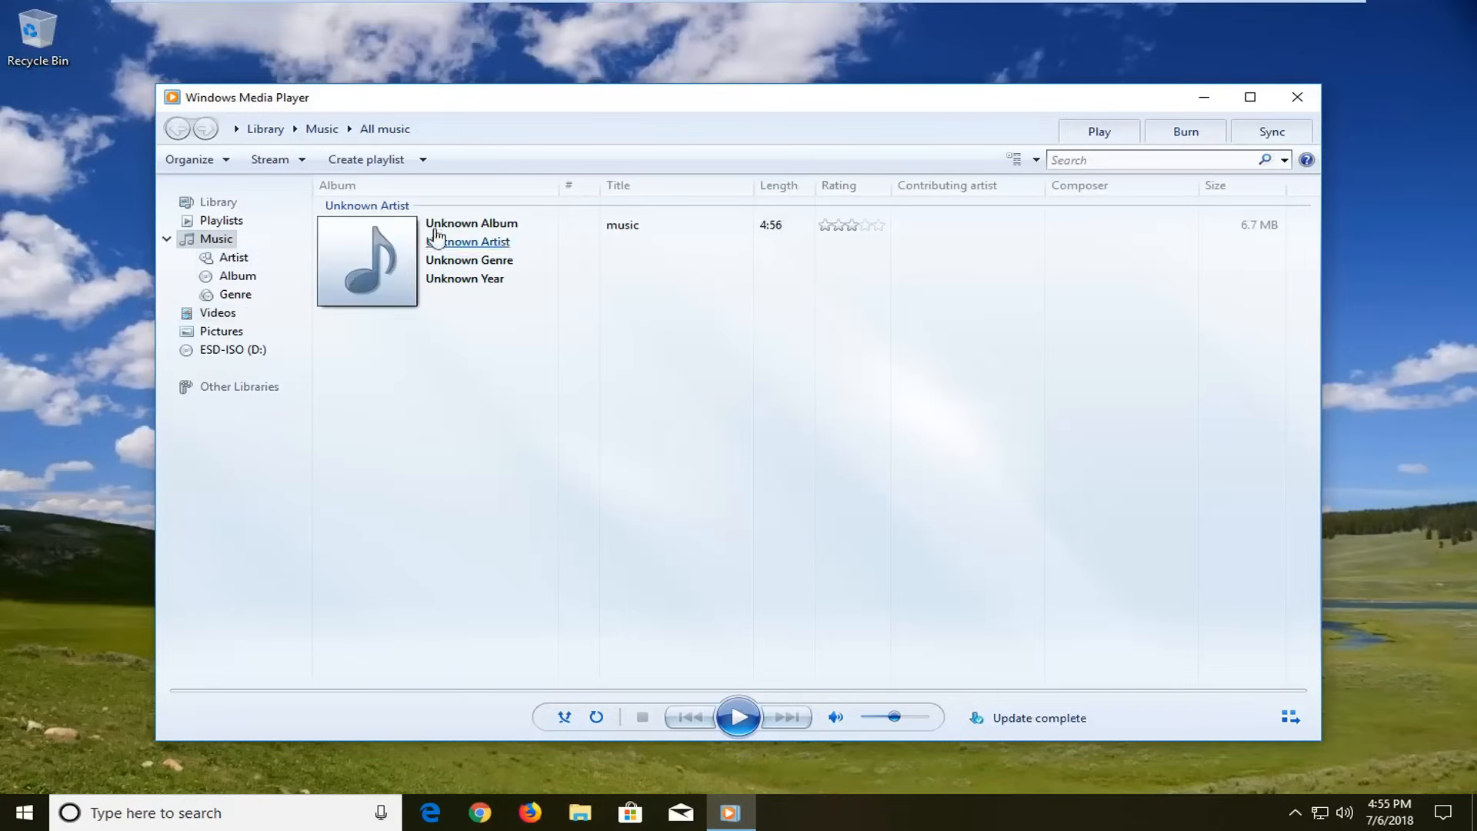
{"action": "mouse_move", "coordinate": [428, 322]}
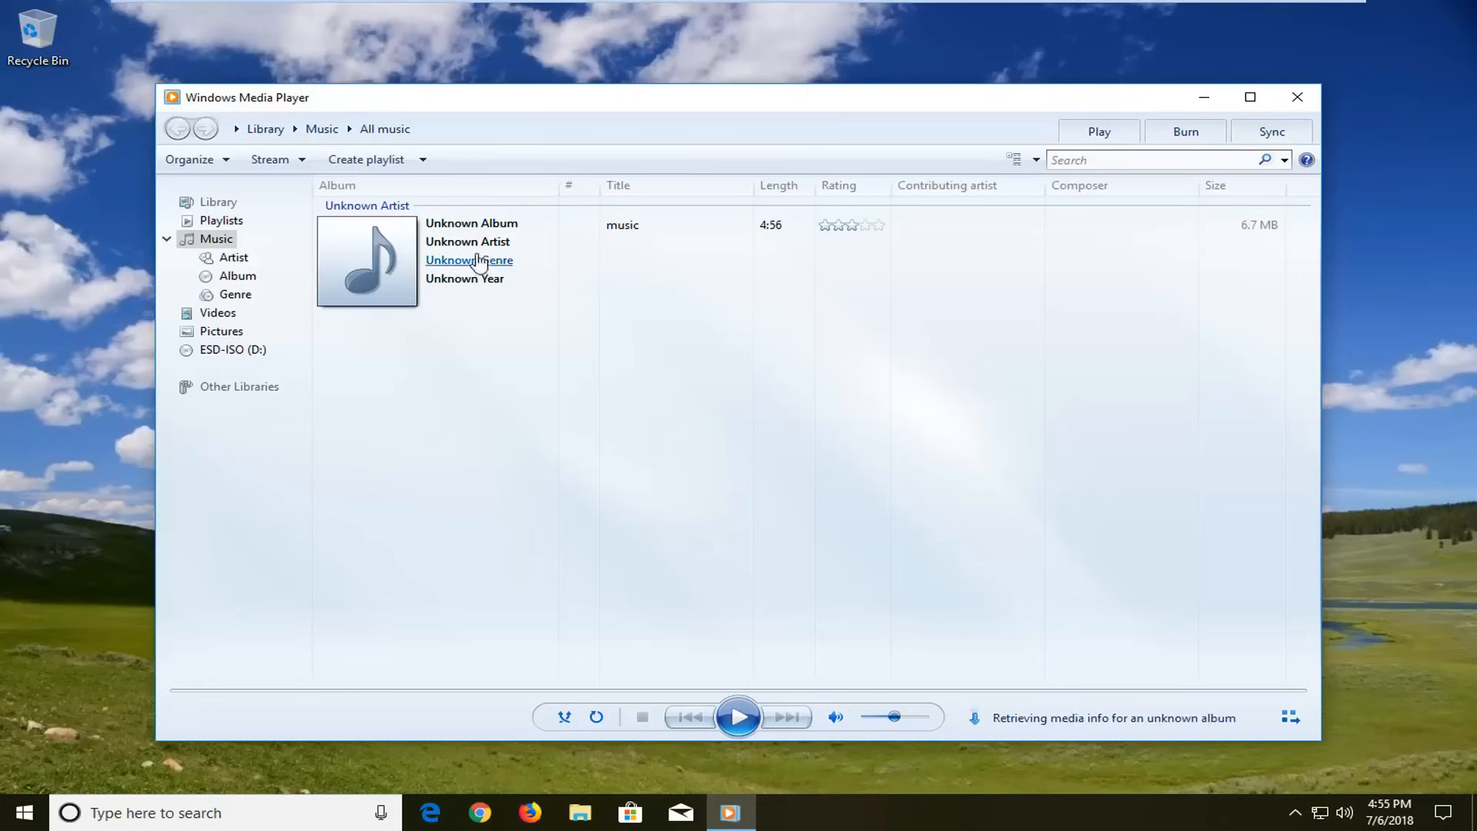
{"action": "mouse_move", "coordinate": [445, 320]}
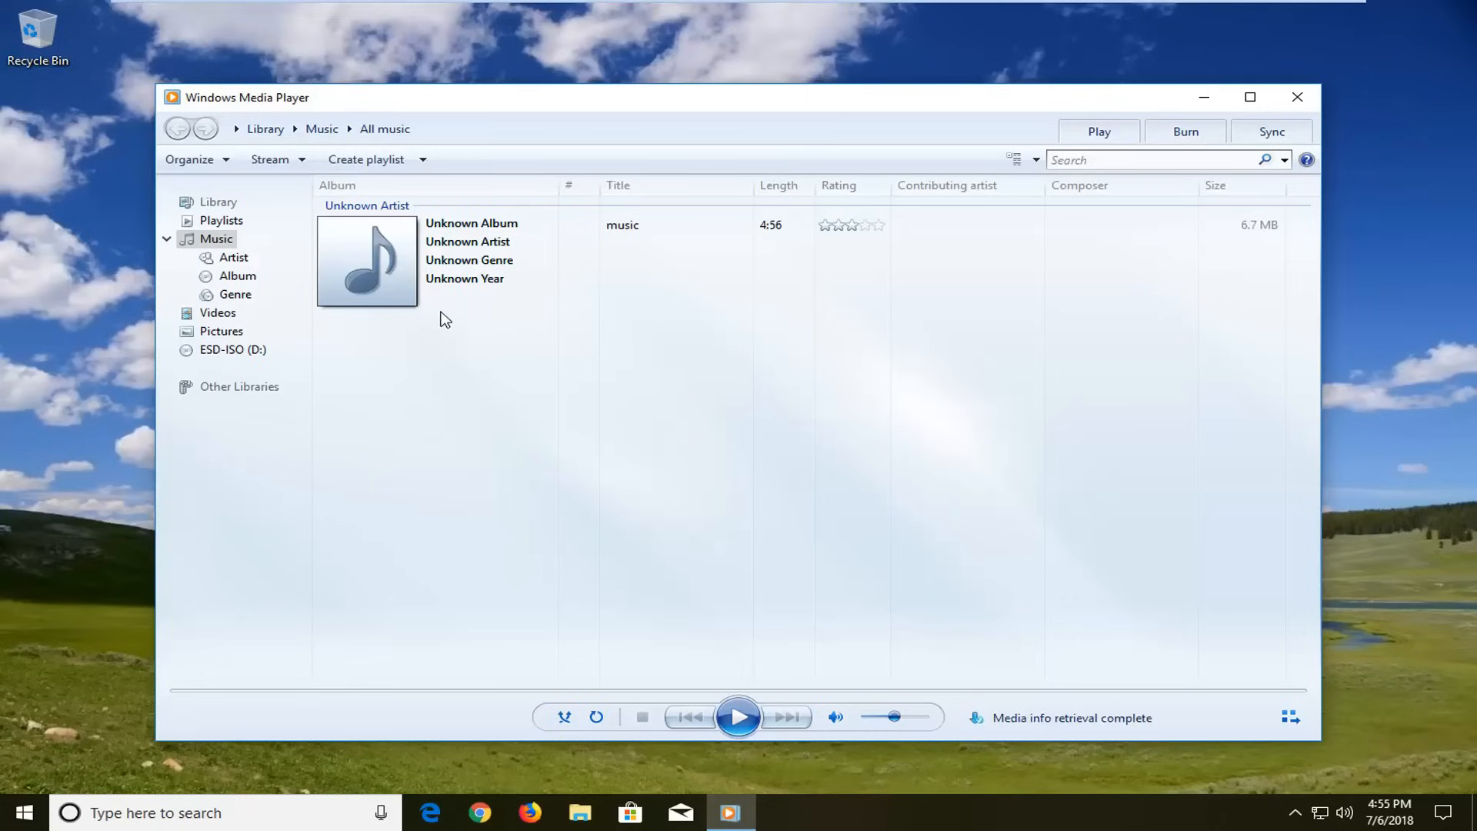
{"action": "mouse_move", "coordinate": [412, 348]}
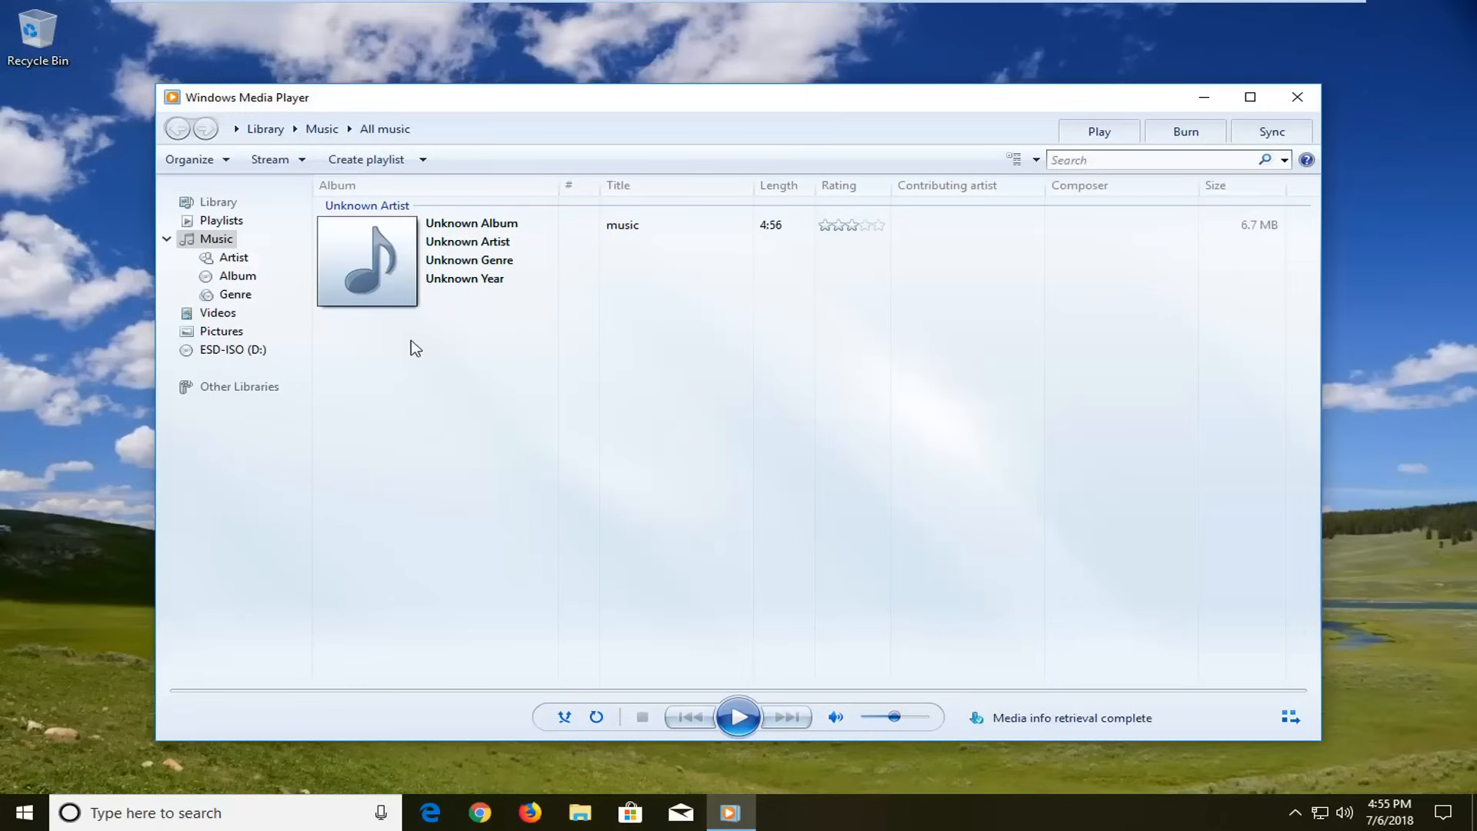
{"action": "mouse_move", "coordinate": [571, 397]}
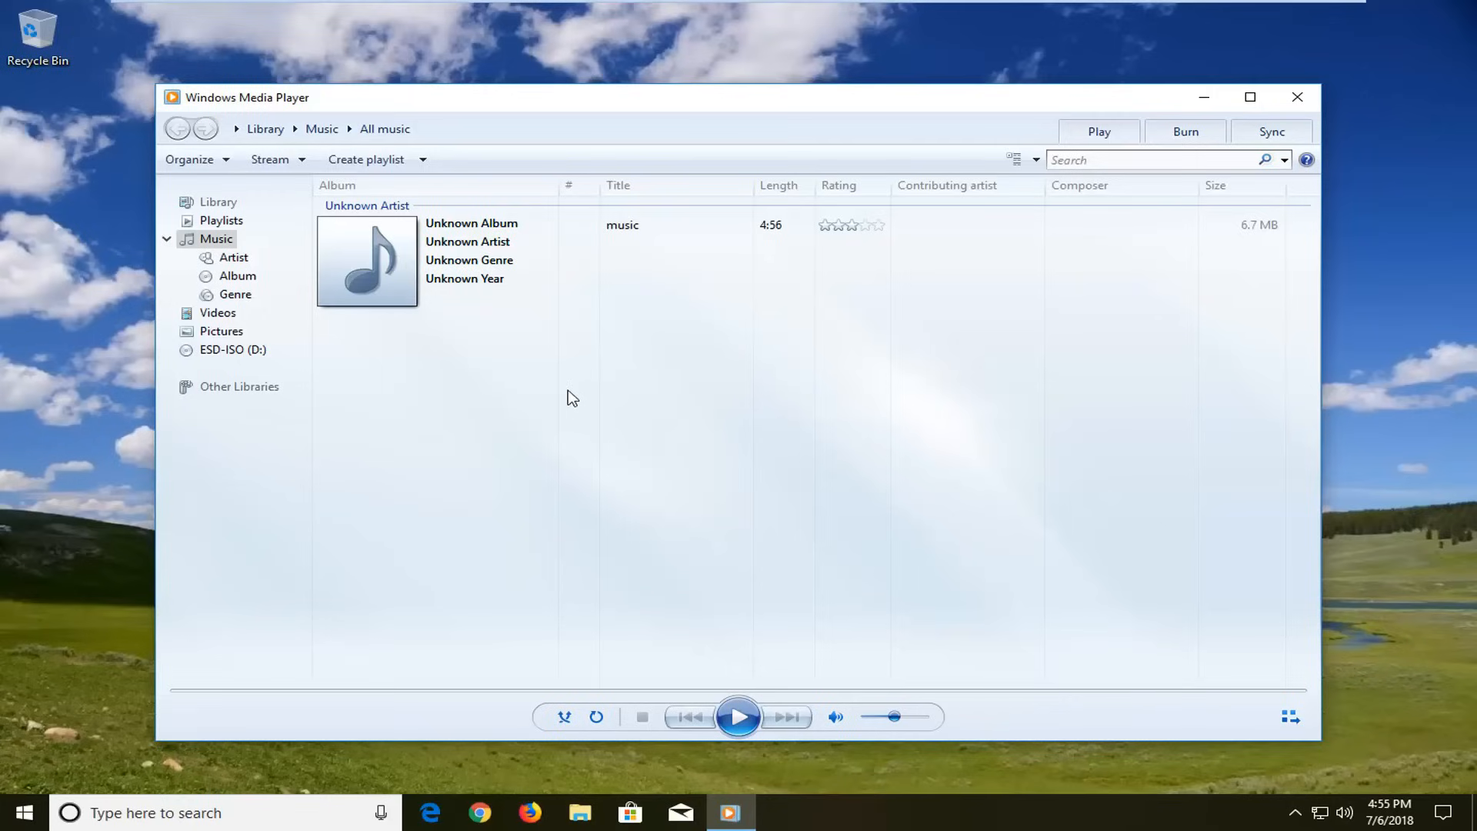
{"action": "left_click", "coordinate": [1296, 97]}
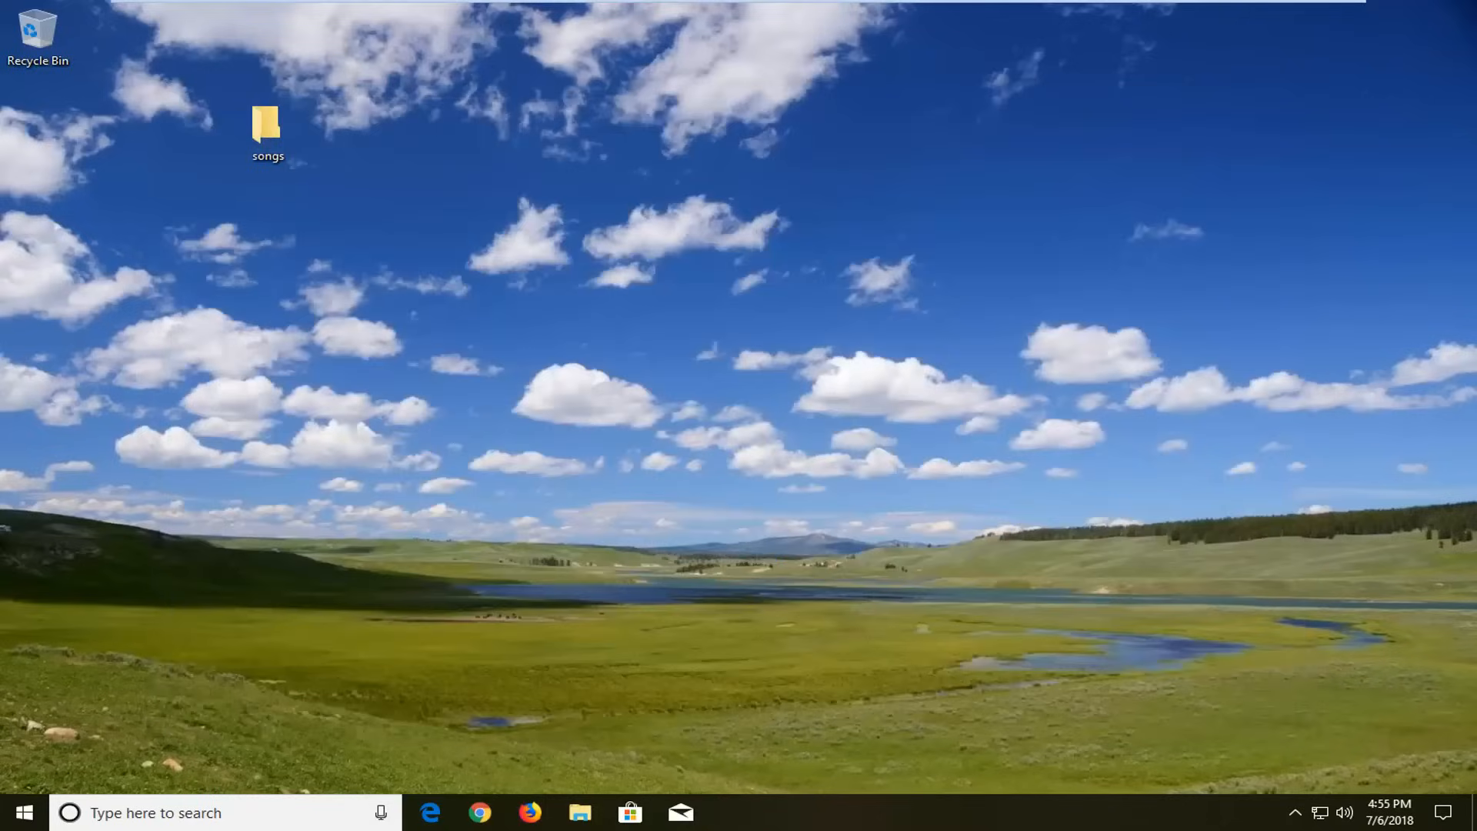